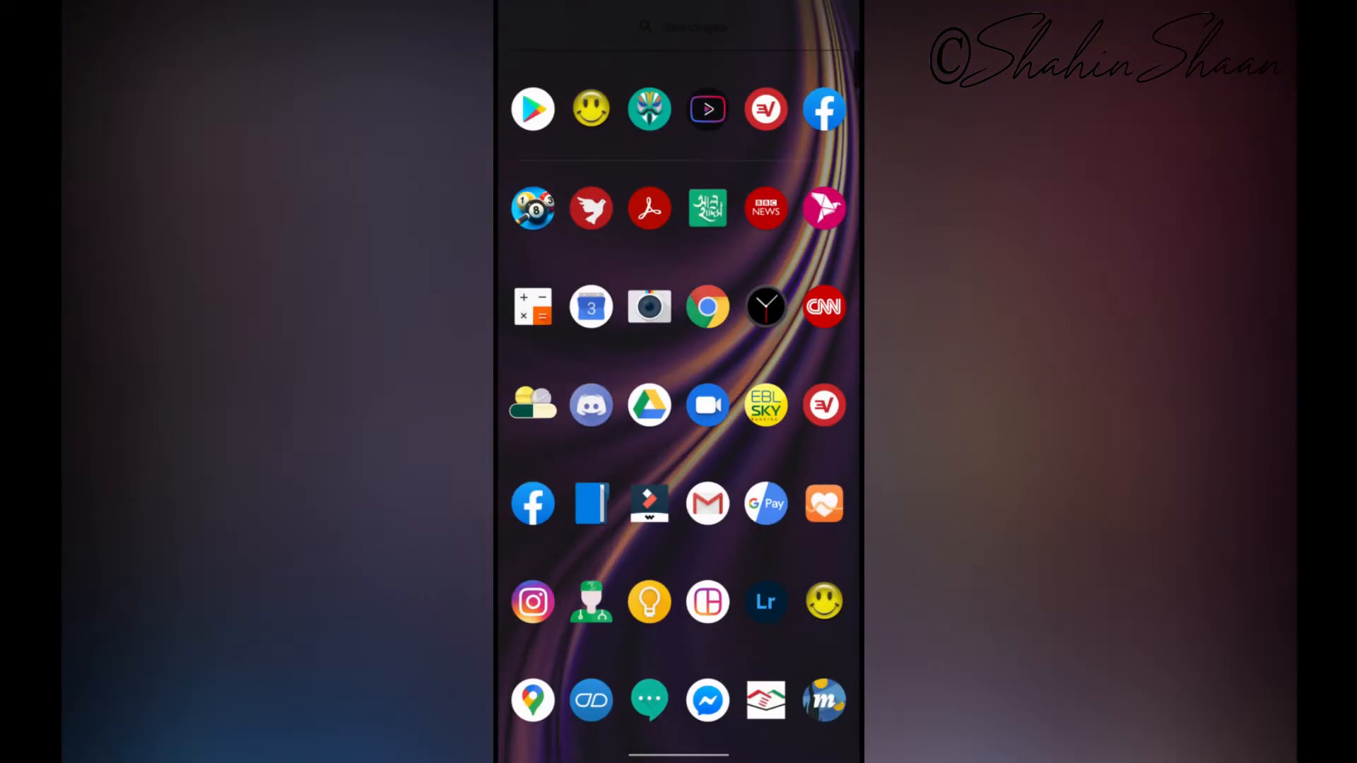
- Launch AdAway, read the hosts install failure help, then return to the app drawer
left_click(591, 207)
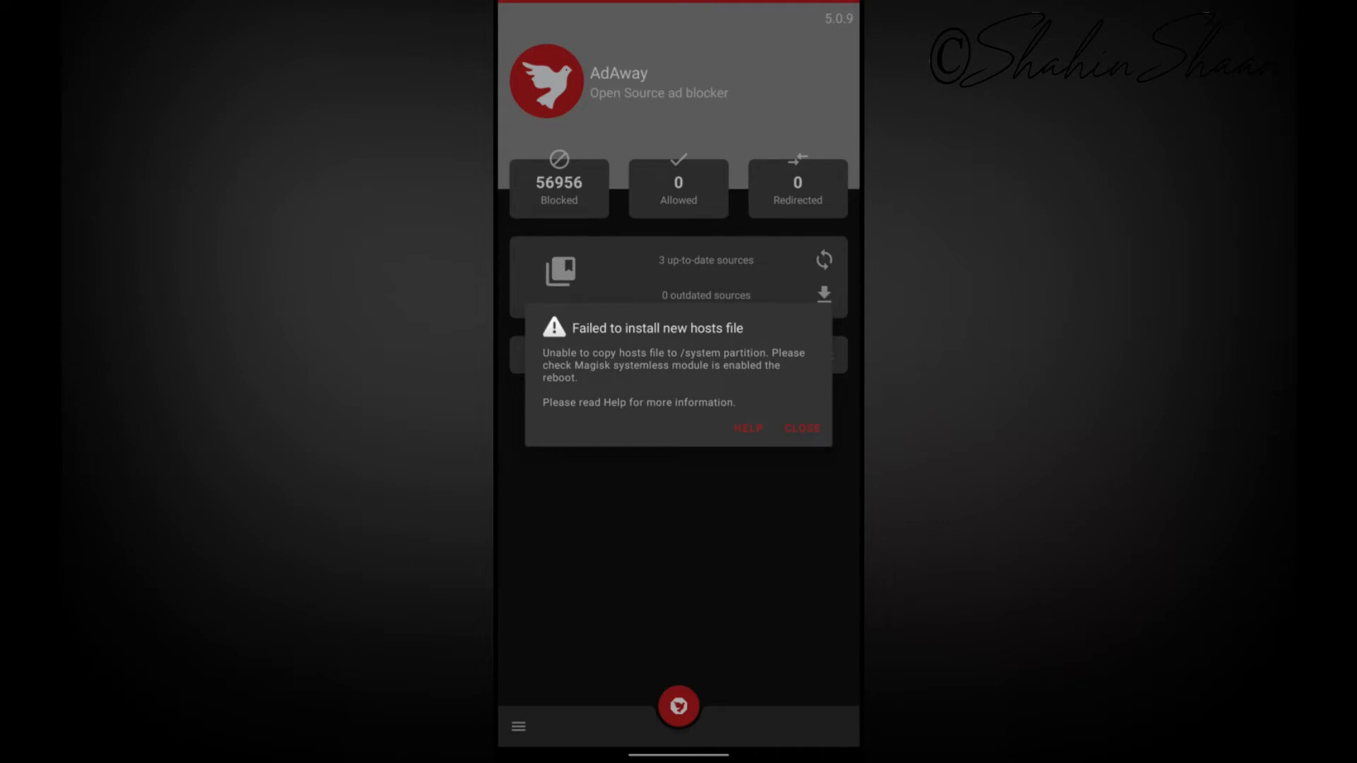
left_click(746, 428)
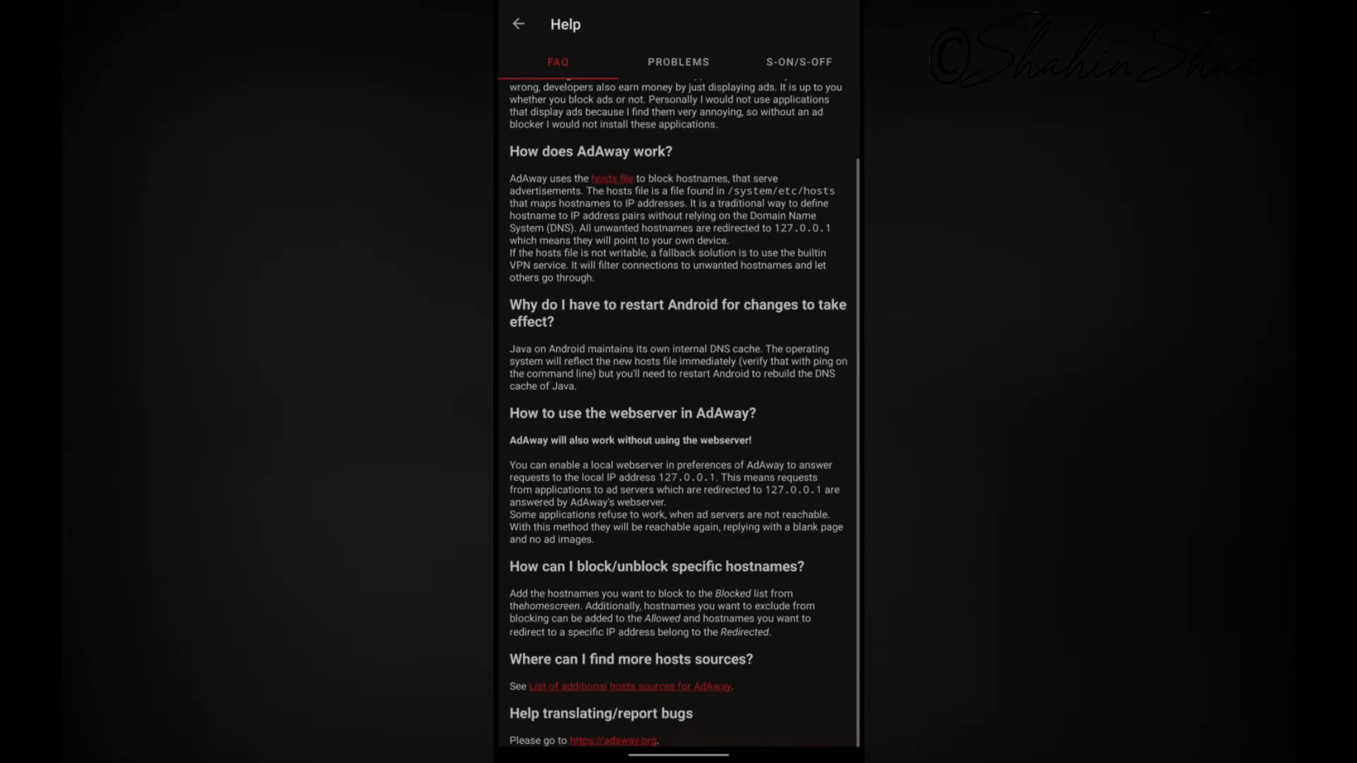
left_click(520, 23)
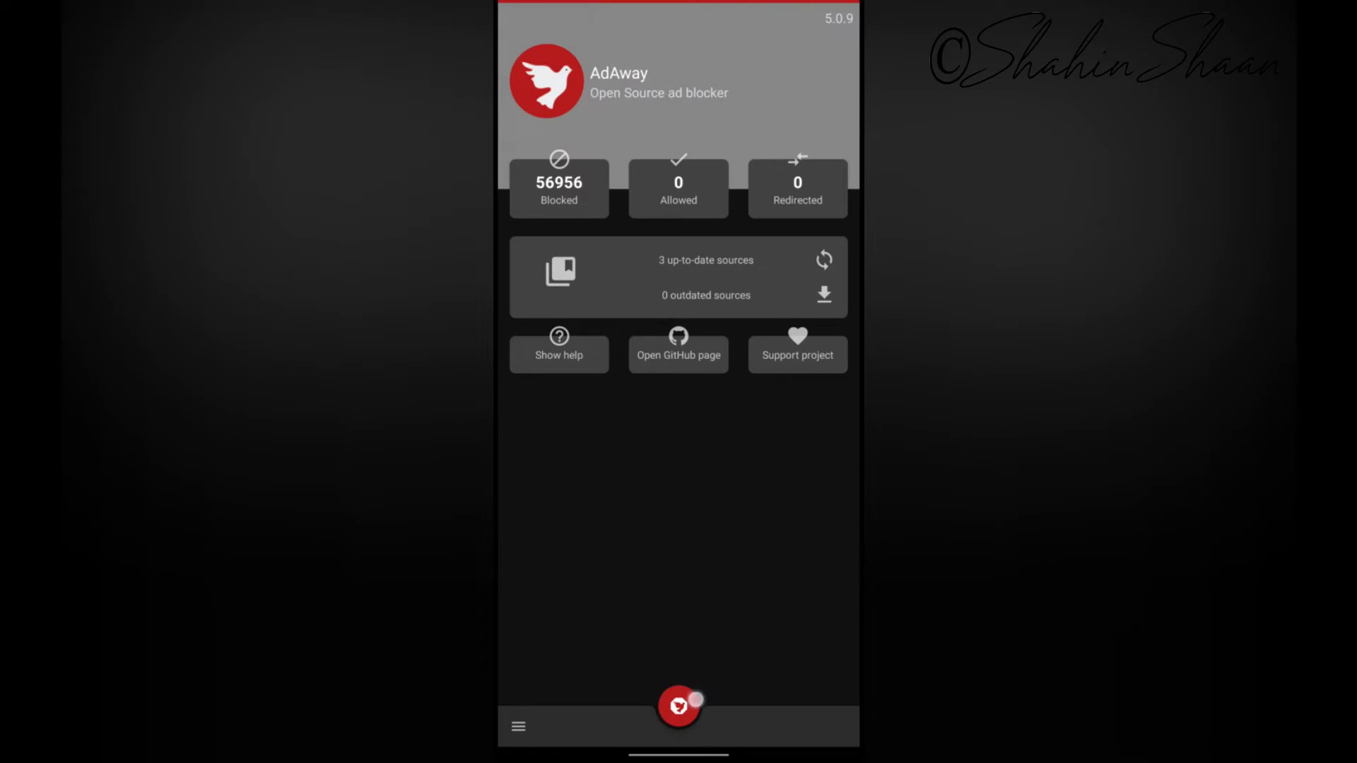
left_click(824, 294)
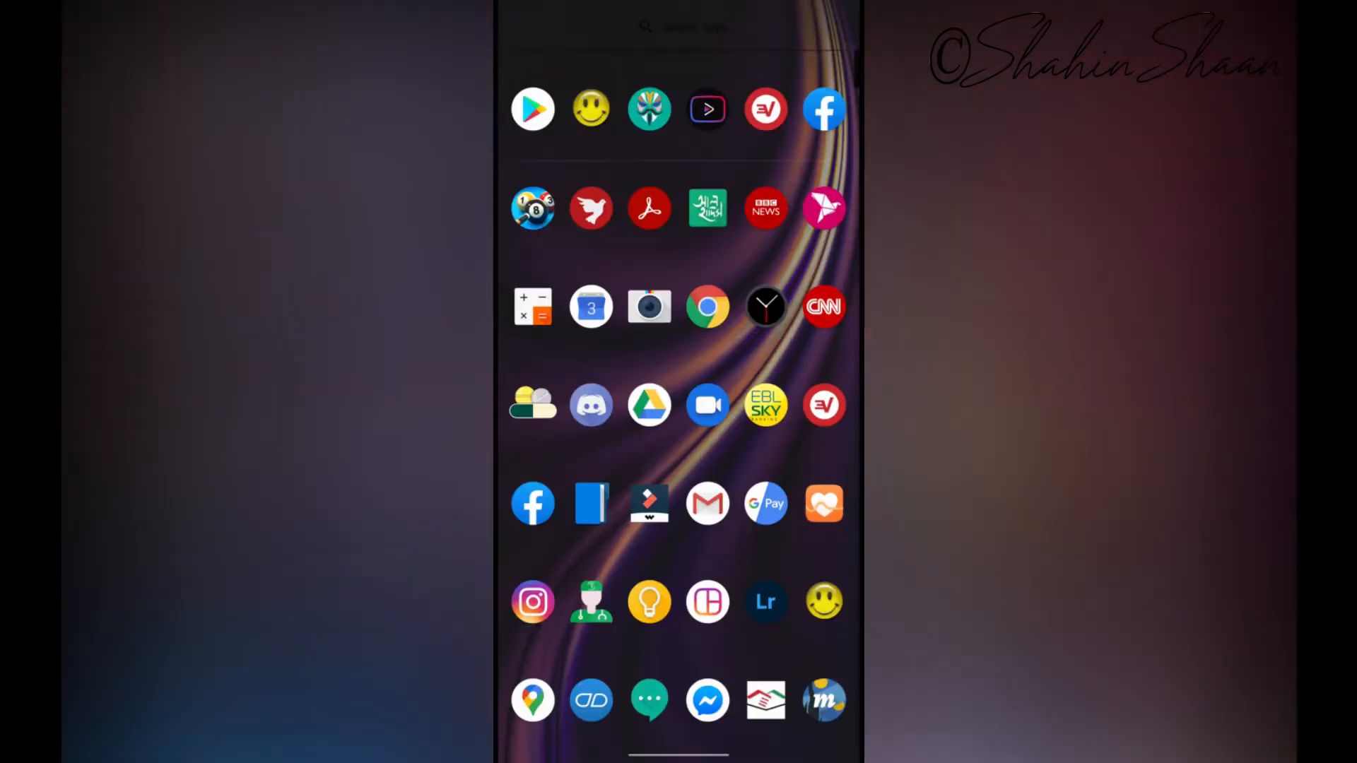
- Scroll the app drawer down to reach the Magisk Manager icon
scroll("down", 3)
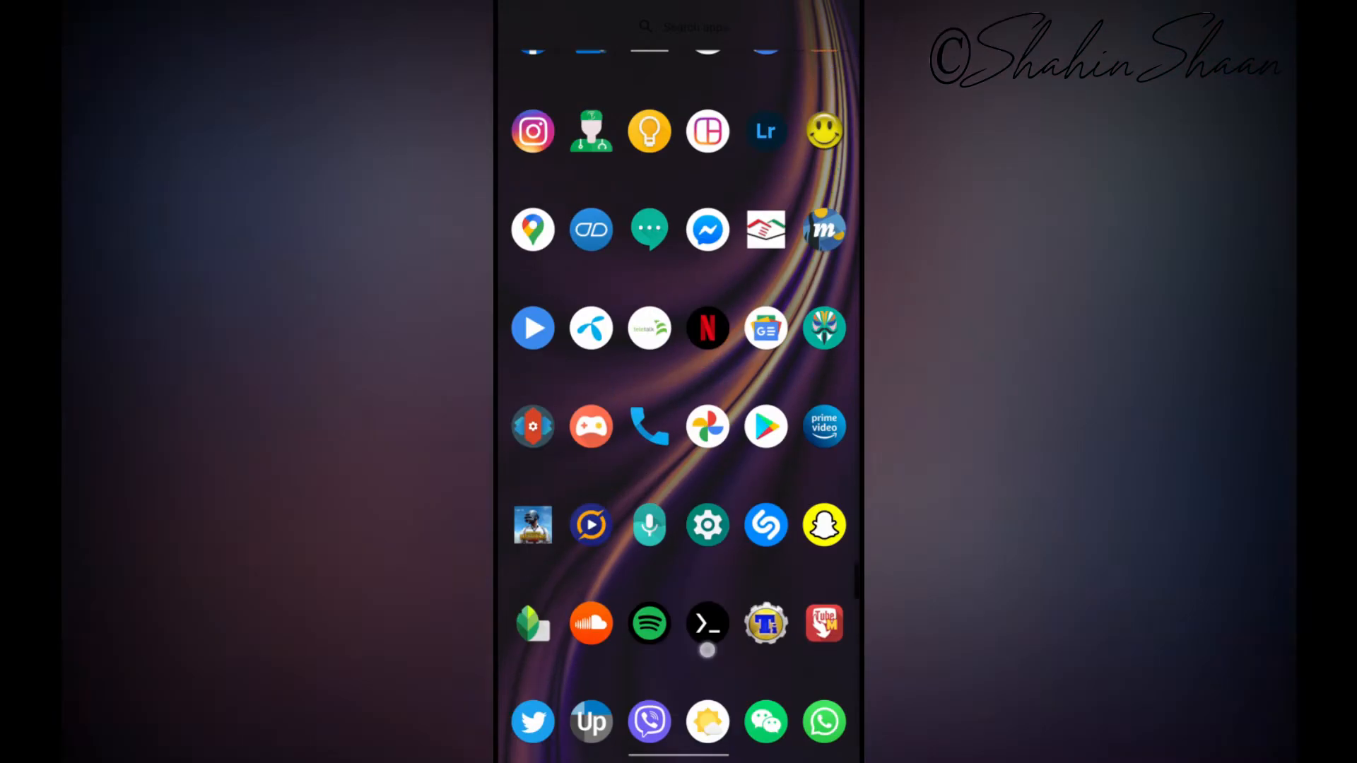
scroll("down", 3)
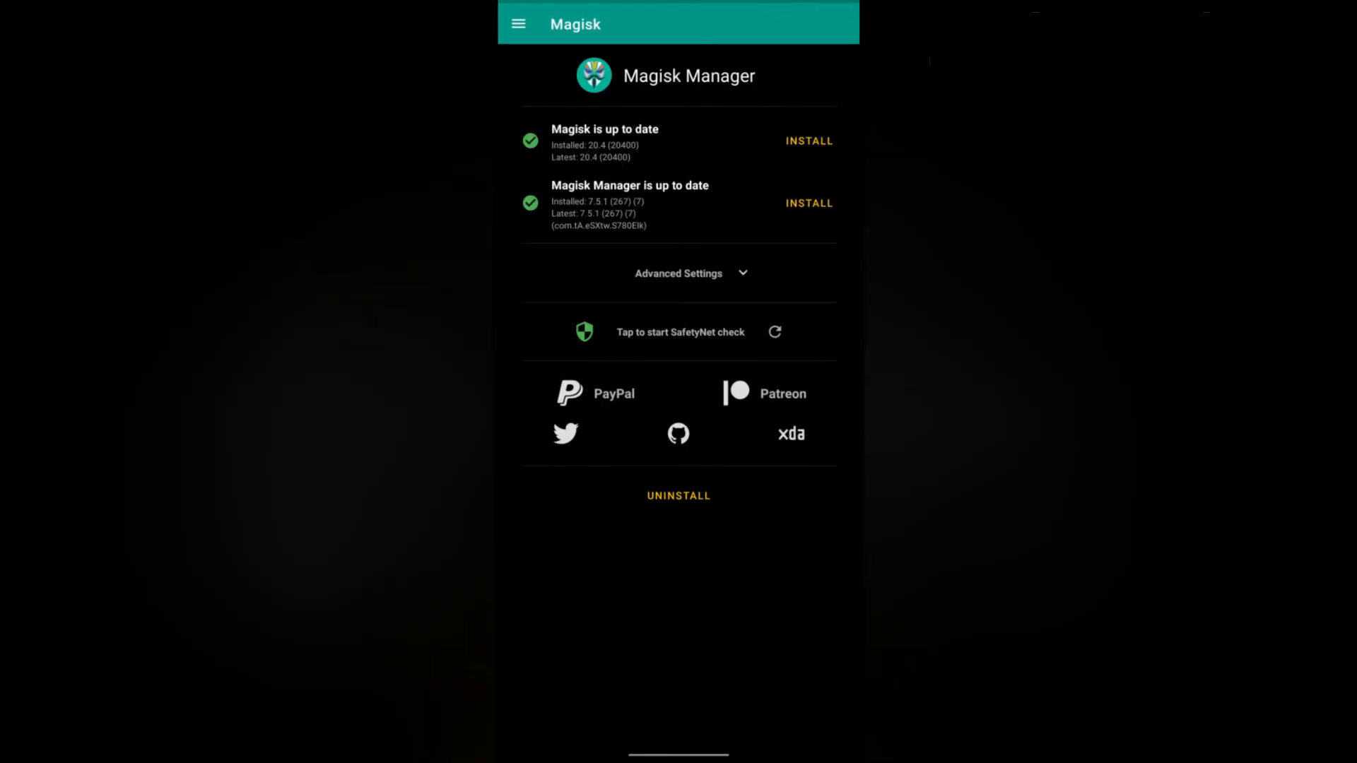
- Enable Systemless hosts in Magisk settings via the side menu, then go to Modules
left_click(517, 23)
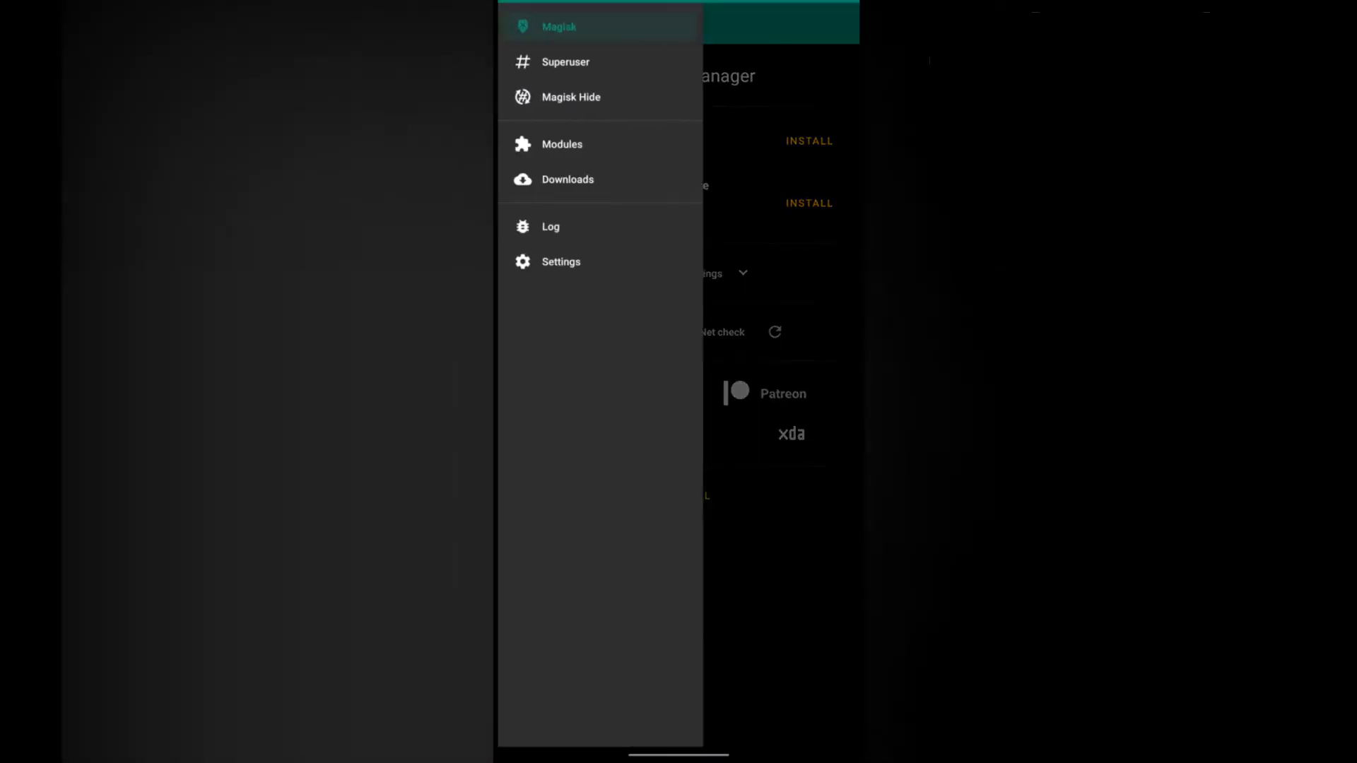
left_click(560, 261)
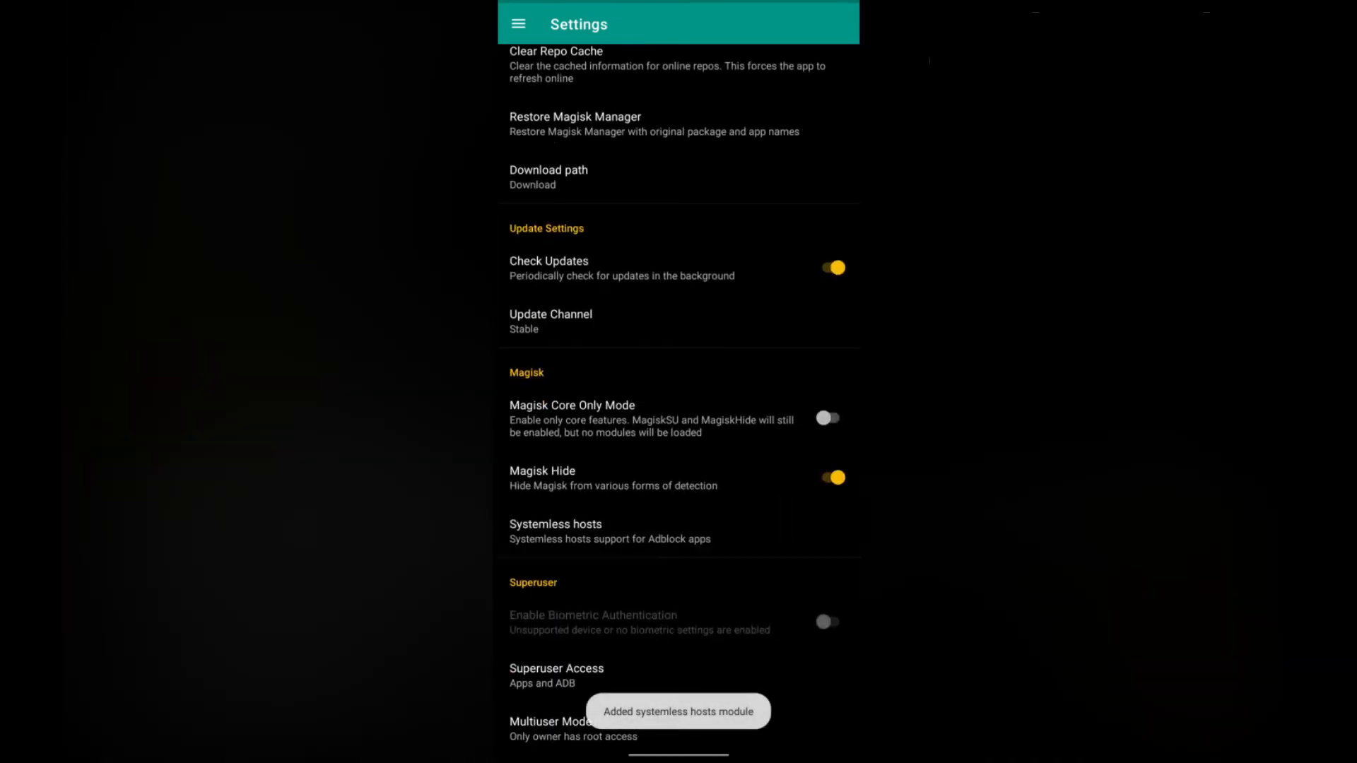
left_click(518, 22)
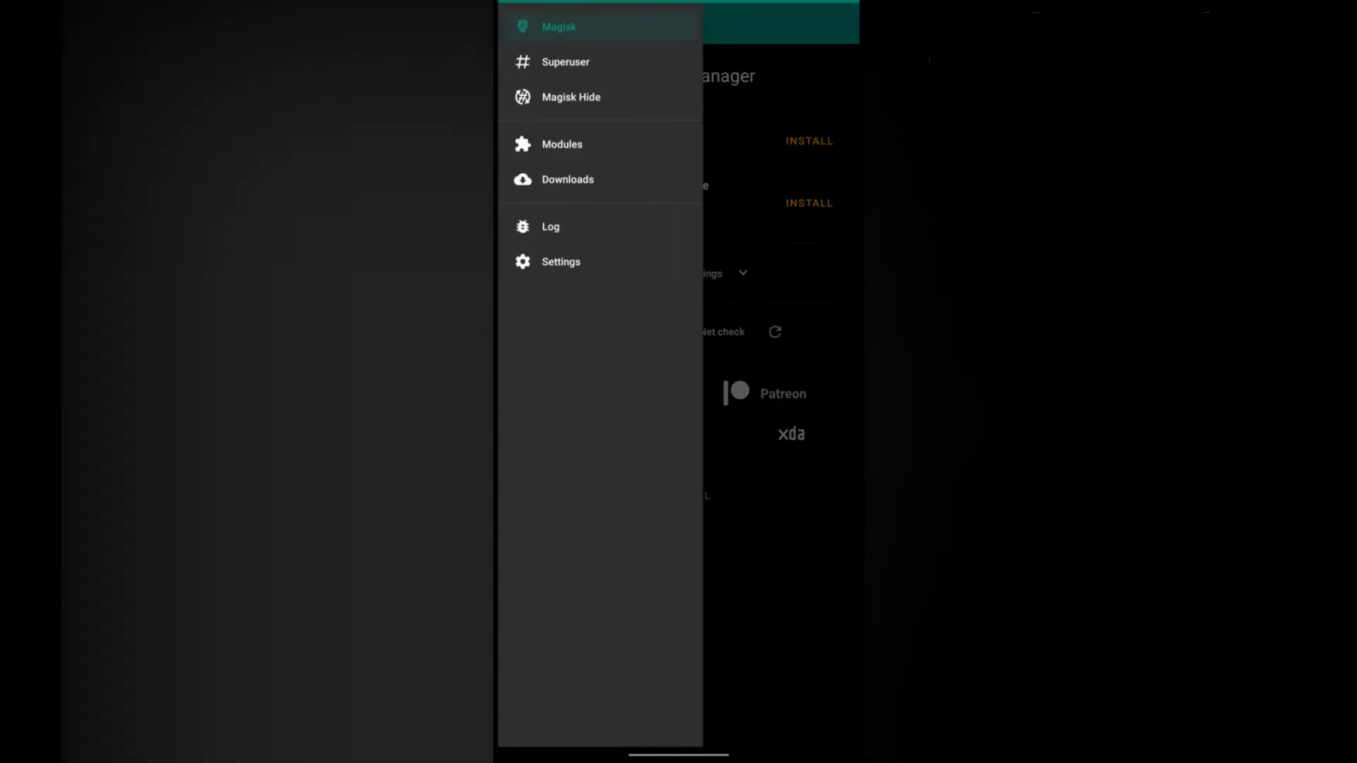
left_click(563, 144)
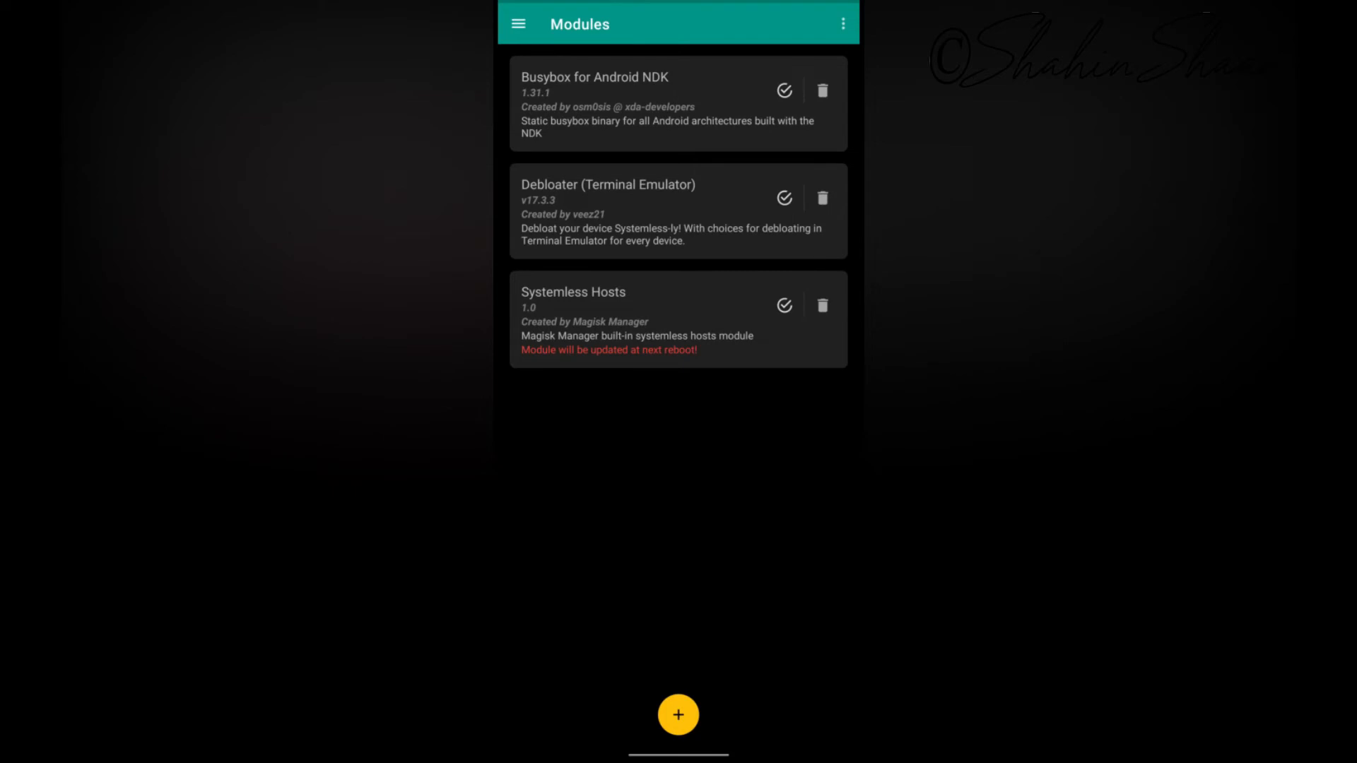
- Reboot from the Modules screen so the Systemless Hosts module takes effect
left_click(842, 22)
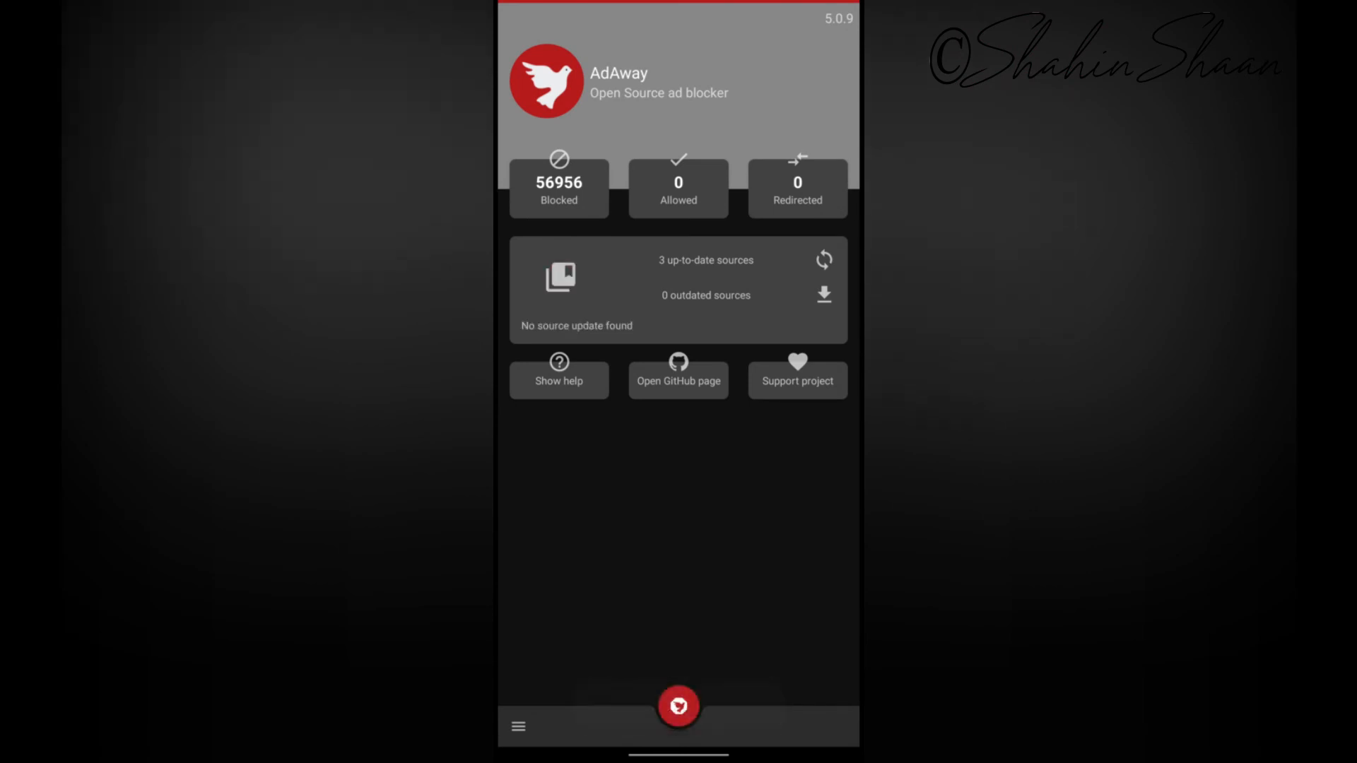
- Activate ad blocking so the hosts file updates with 56,956 blocked entries
left_click(678, 706)
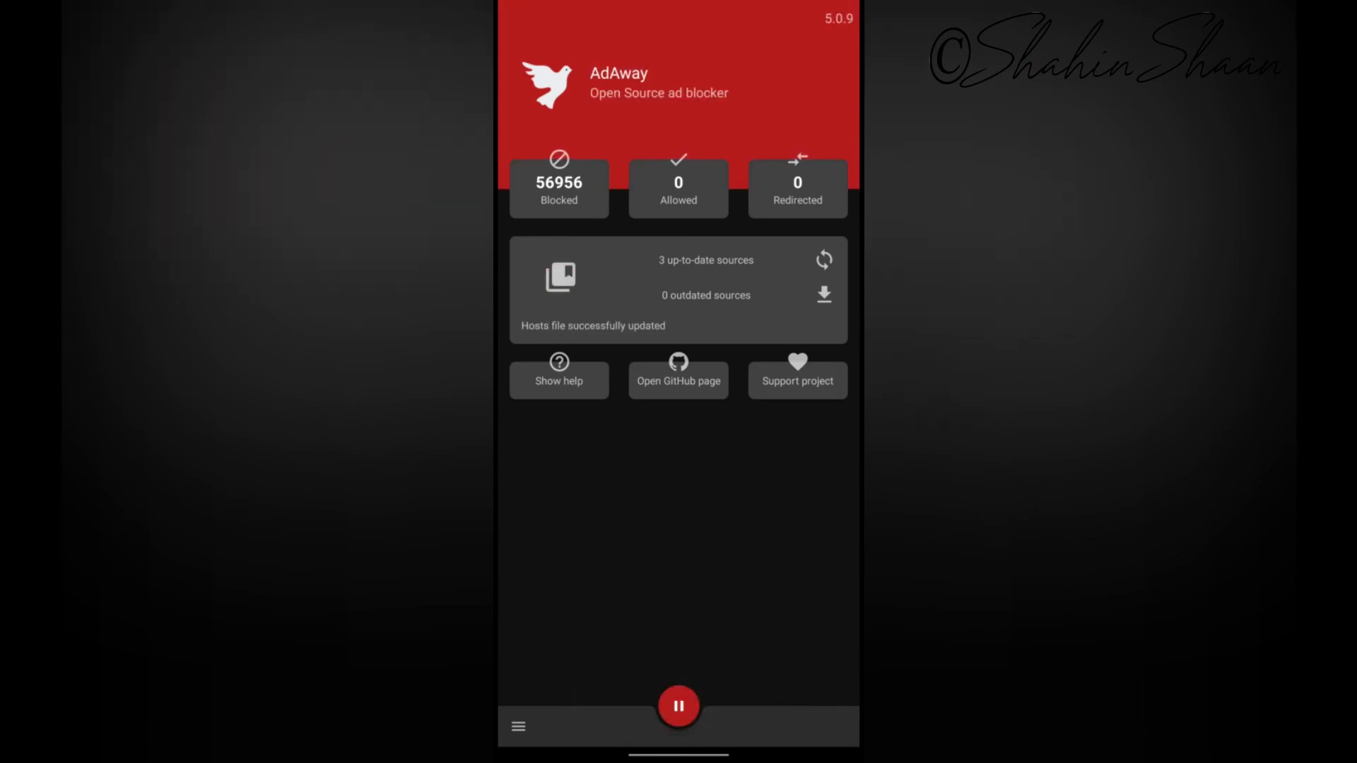